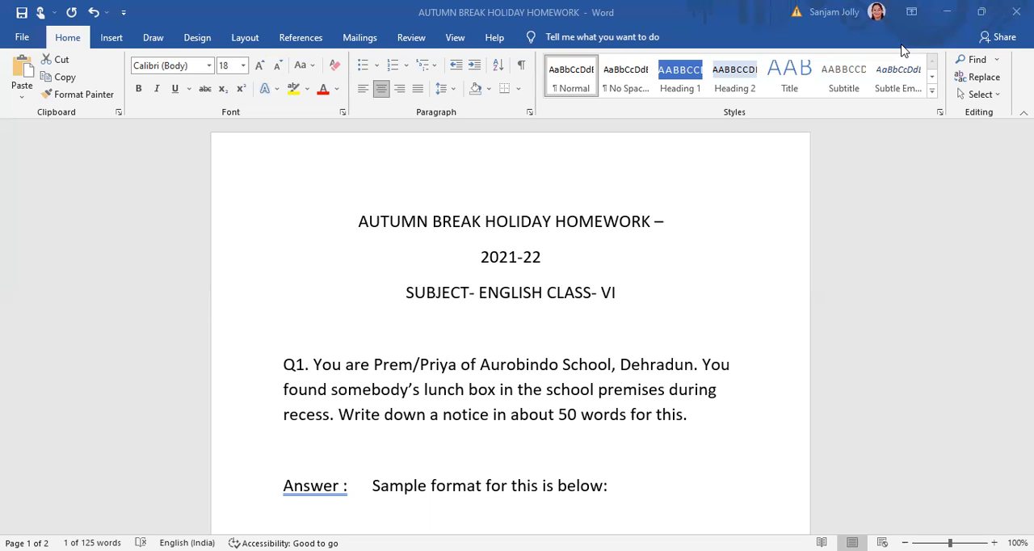
pyautogui.moveTo(562, 211)
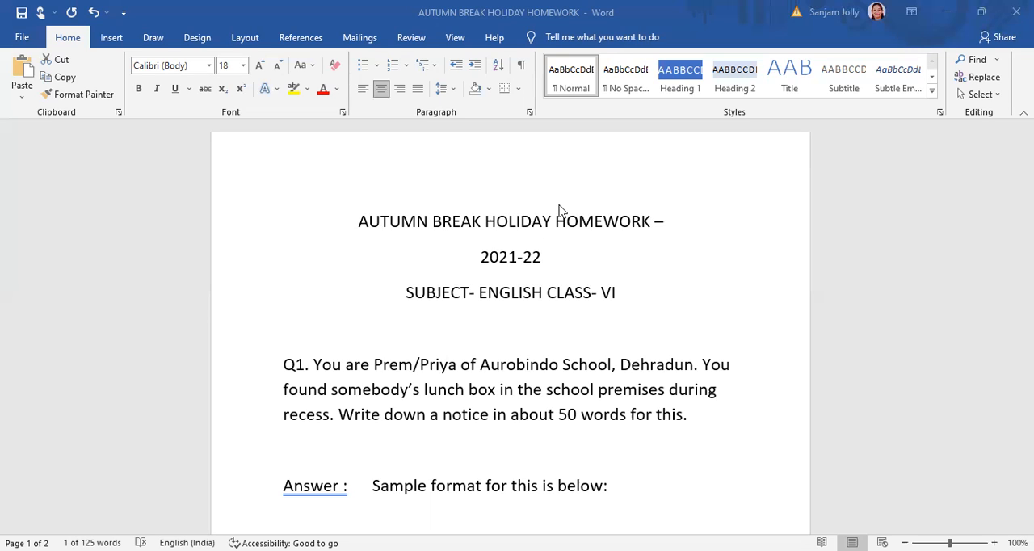
pyautogui.moveTo(300, 379)
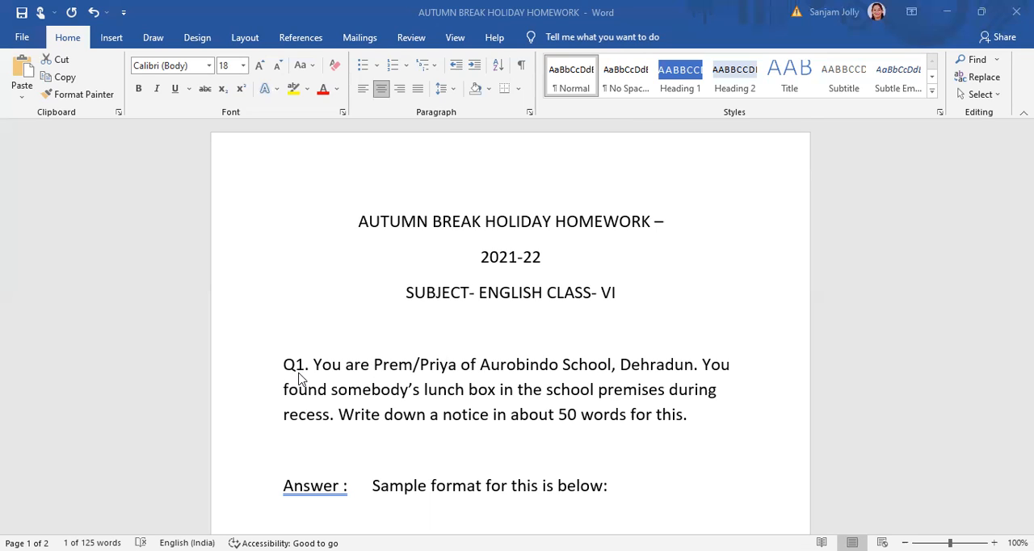
pyautogui.moveTo(278, 385)
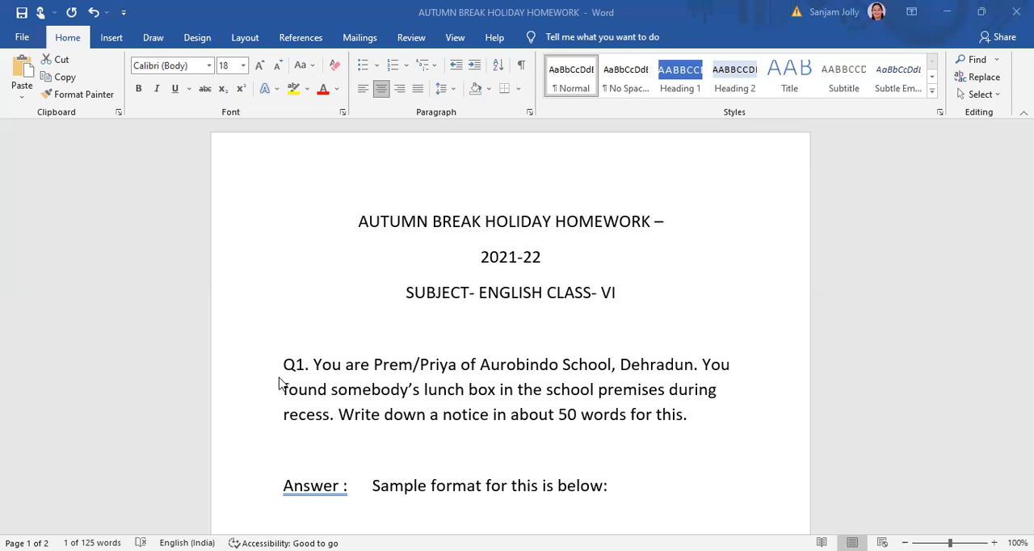
pyautogui.moveTo(316, 372)
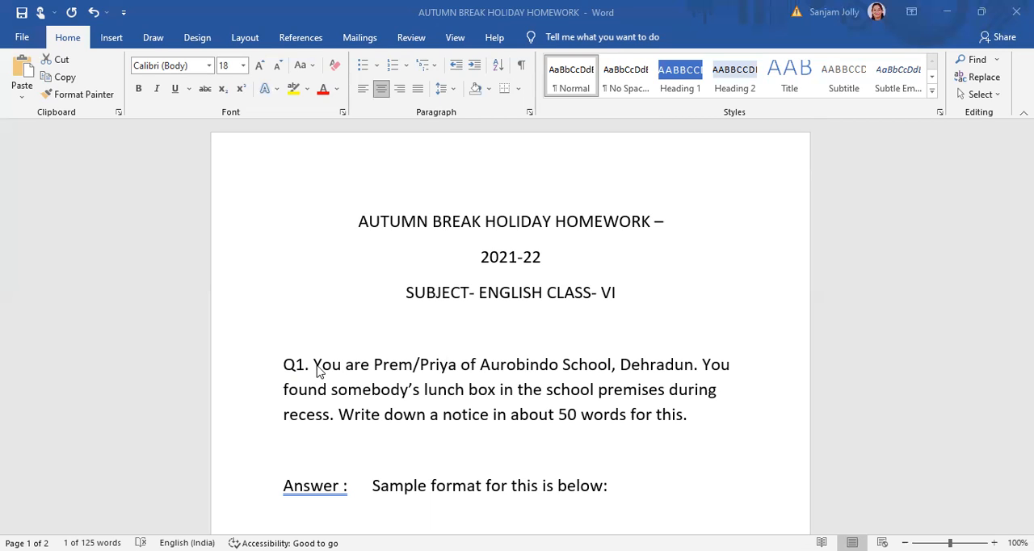
pyautogui.moveTo(411, 365)
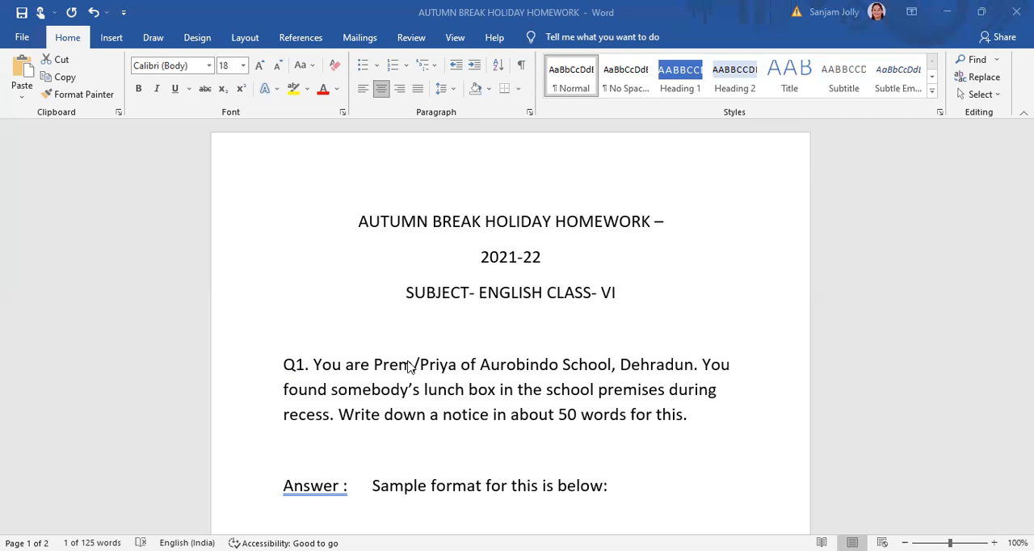
pyautogui.moveTo(677, 365)
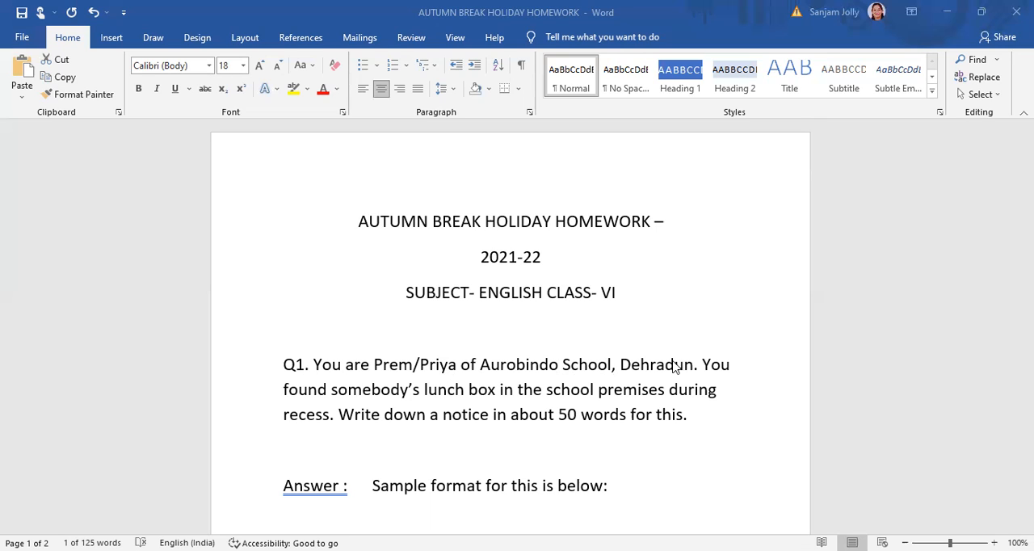
pyautogui.moveTo(354, 375)
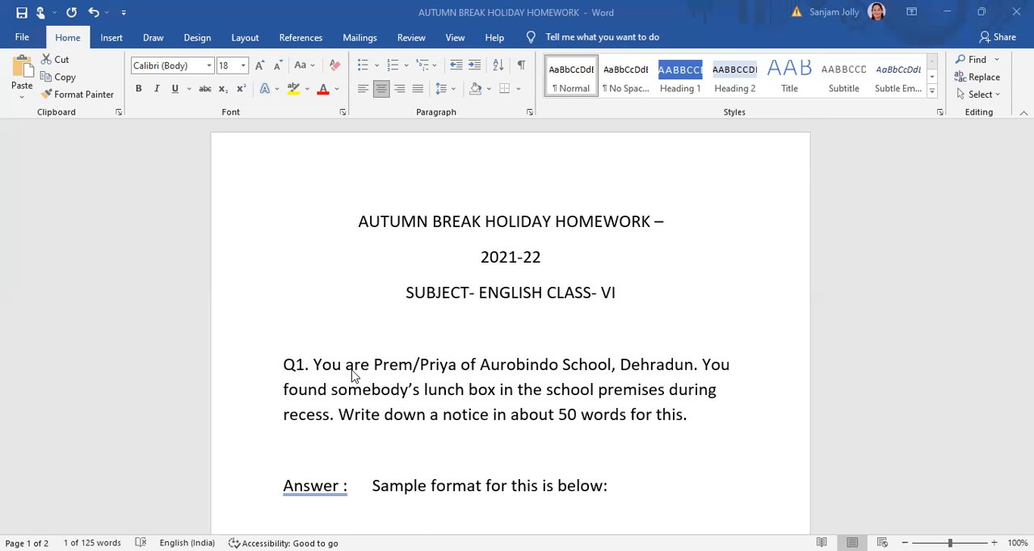
pyautogui.moveTo(396, 387)
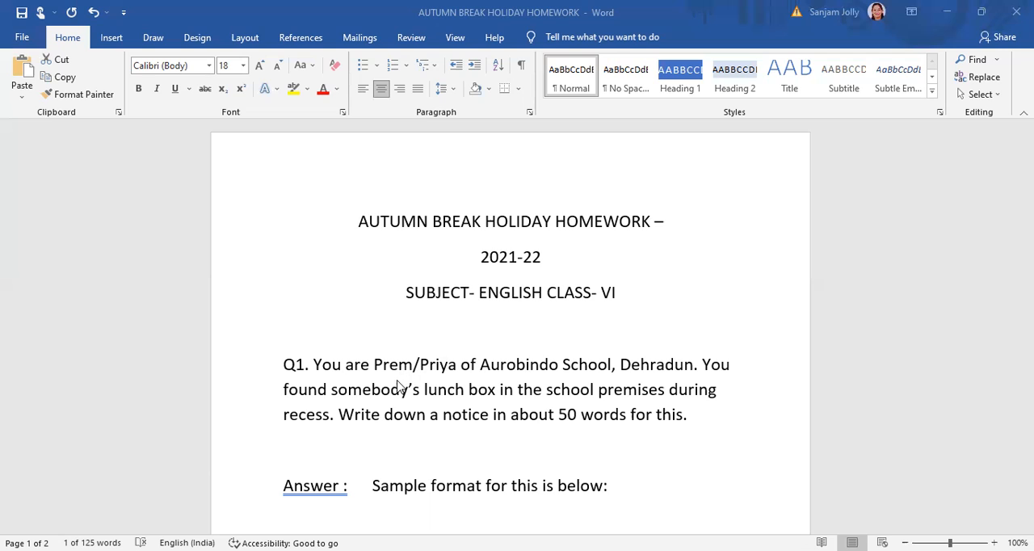
pyautogui.moveTo(420, 349)
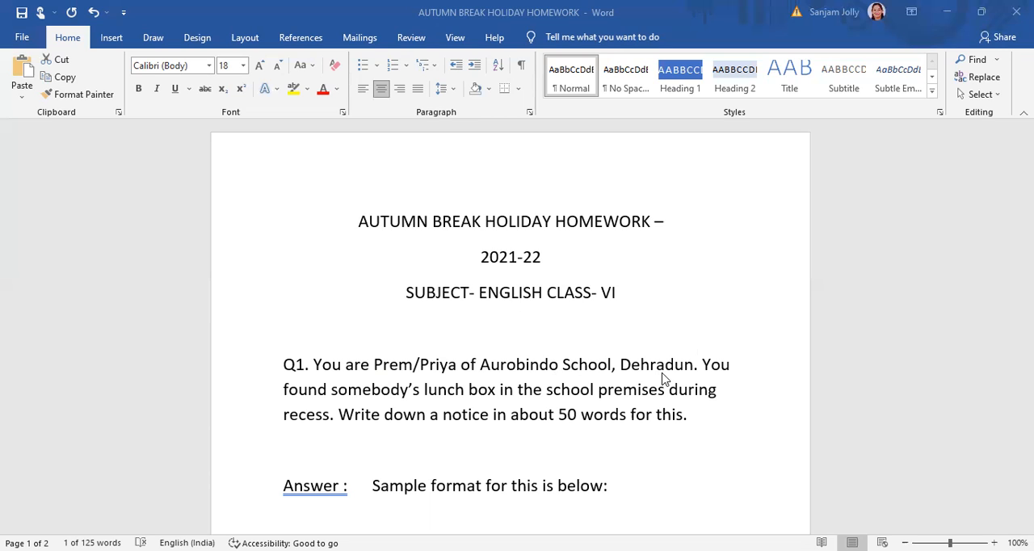
pyautogui.moveTo(381, 472)
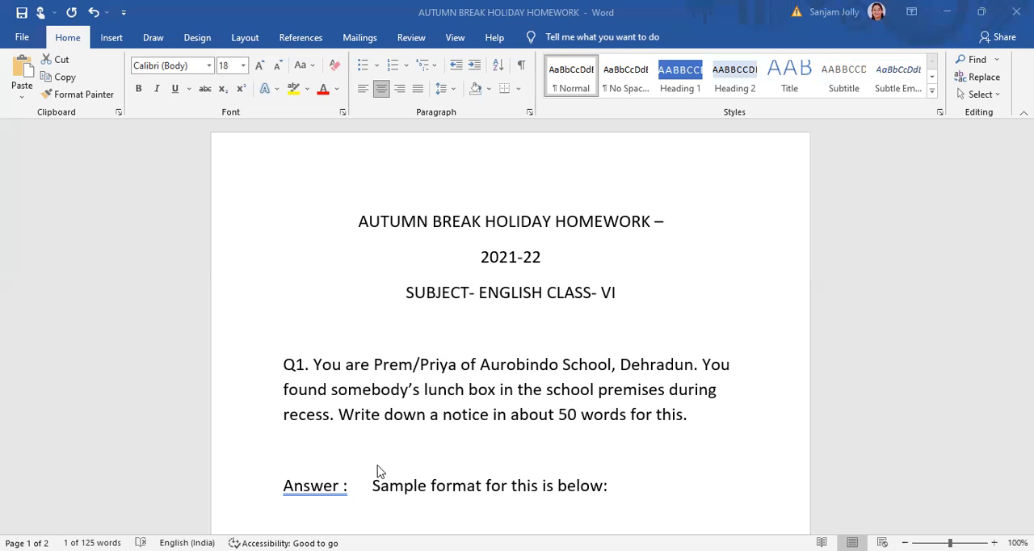
pyautogui.moveTo(550, 407)
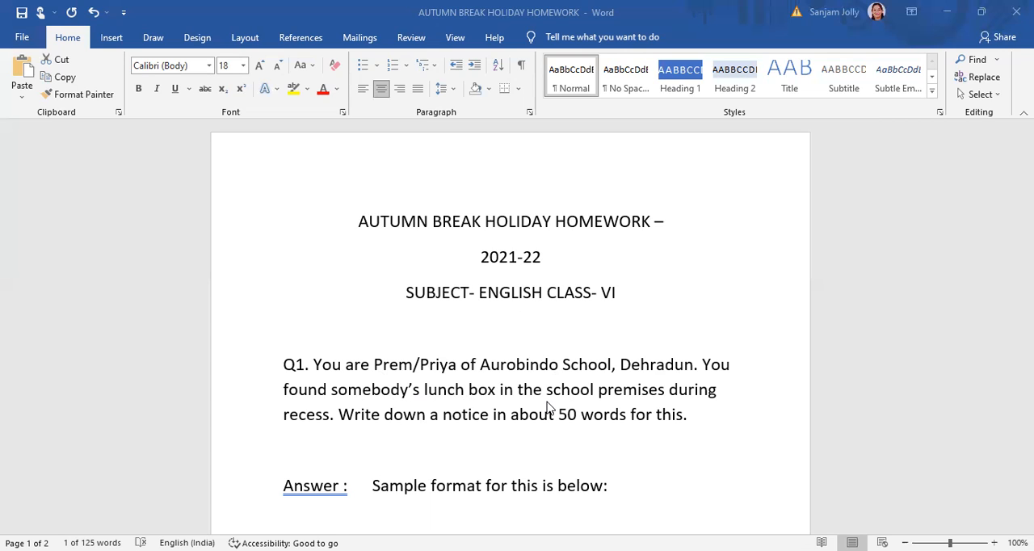
pyautogui.moveTo(427, 398)
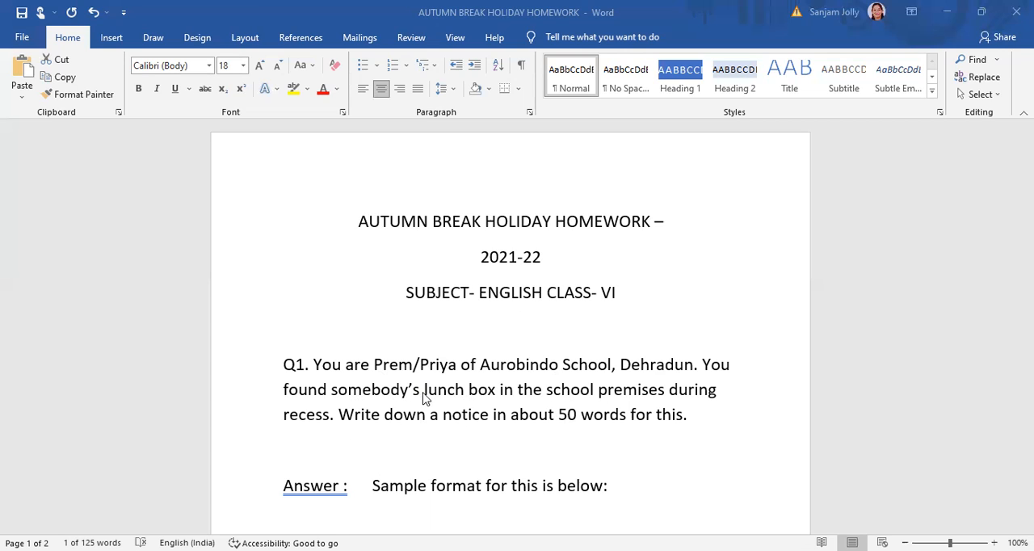
pyautogui.moveTo(614, 400)
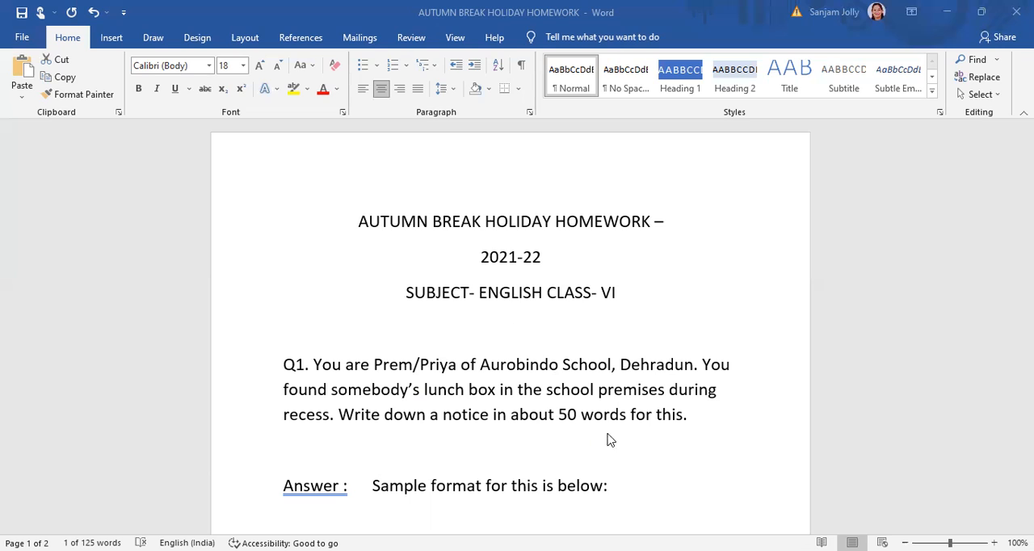
pyautogui.moveTo(832, 388)
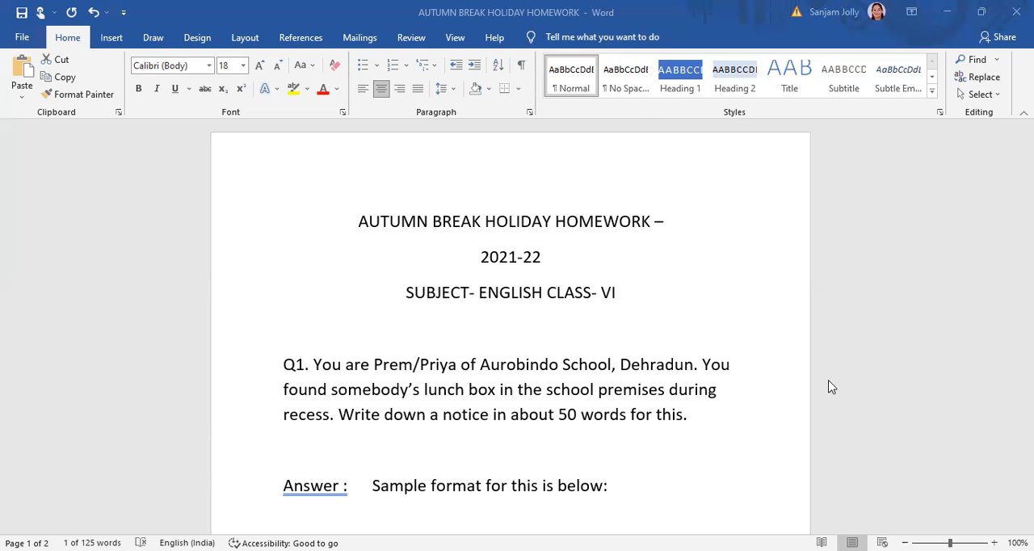
pyautogui.moveTo(730, 448)
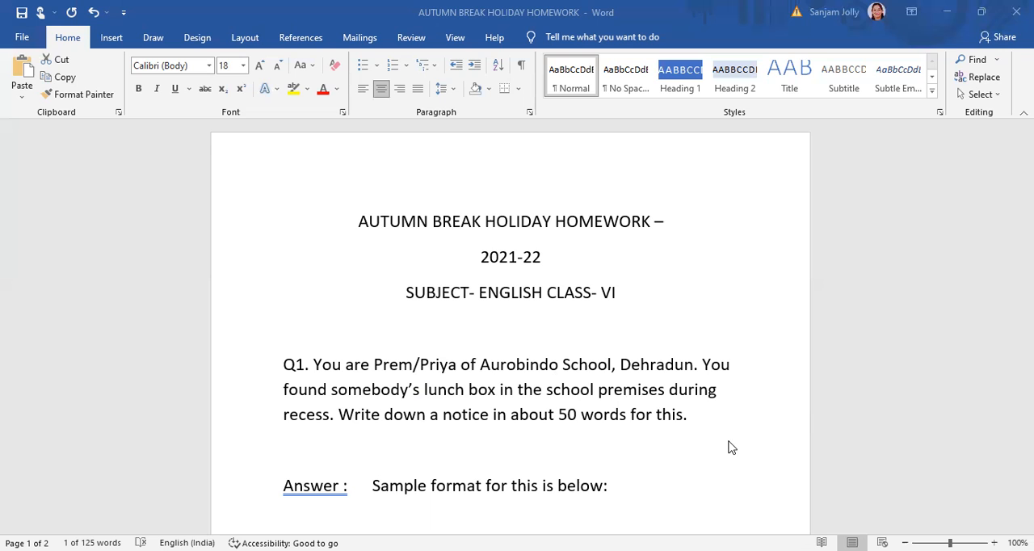
# - Scroll to the Notice Board heading and place the cursor at the end of the date line
pyautogui.scroll(-3)
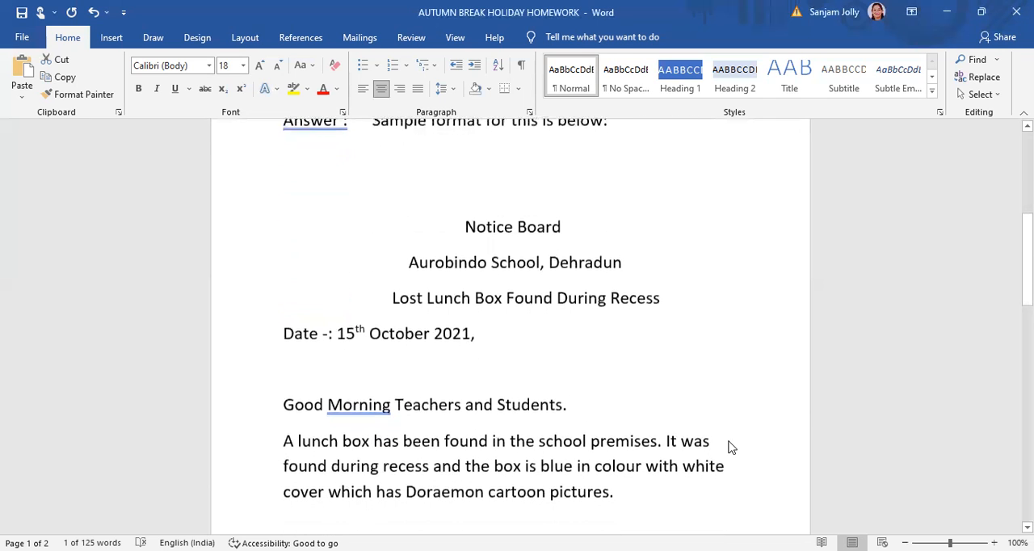
pyautogui.scroll(3)
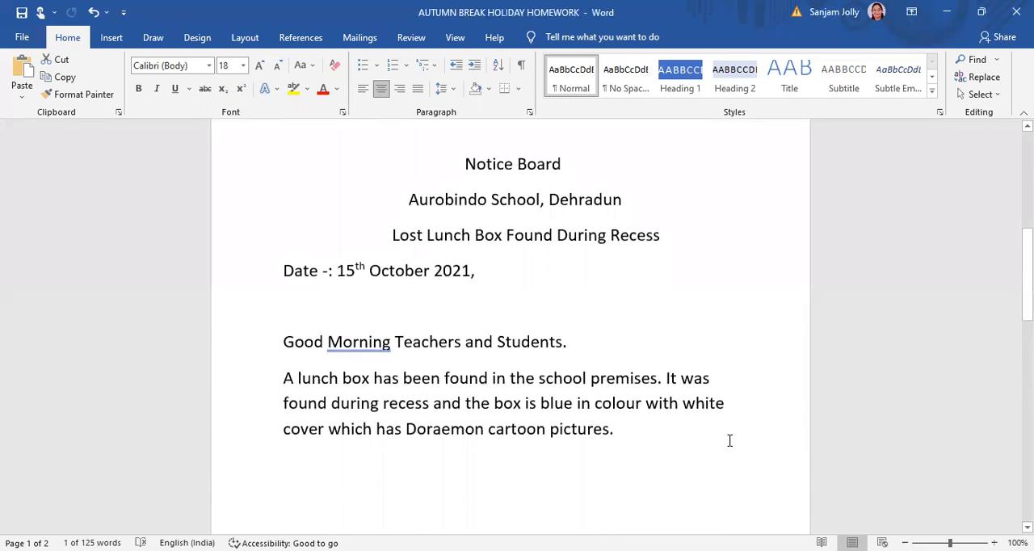
pyautogui.moveTo(485, 184)
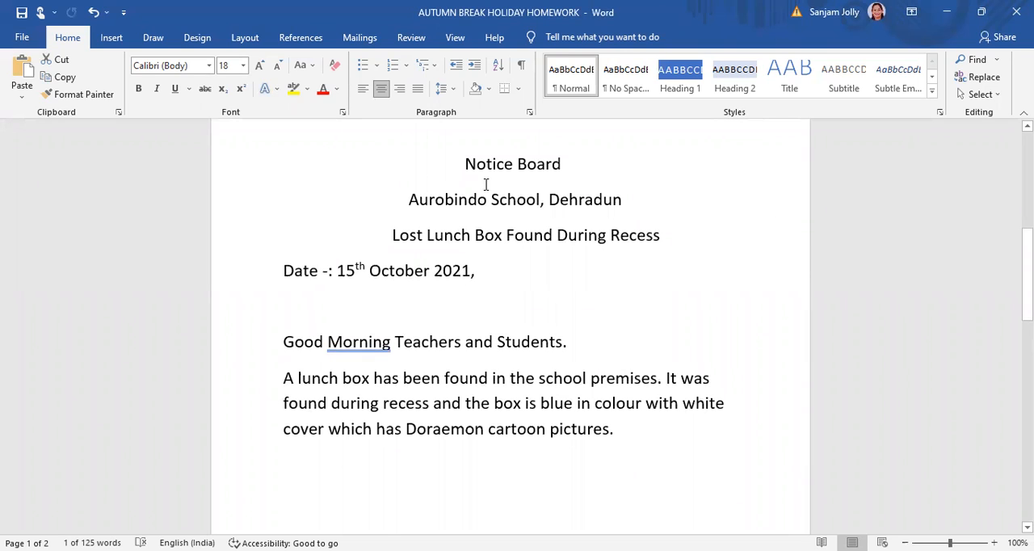
pyautogui.moveTo(578, 163)
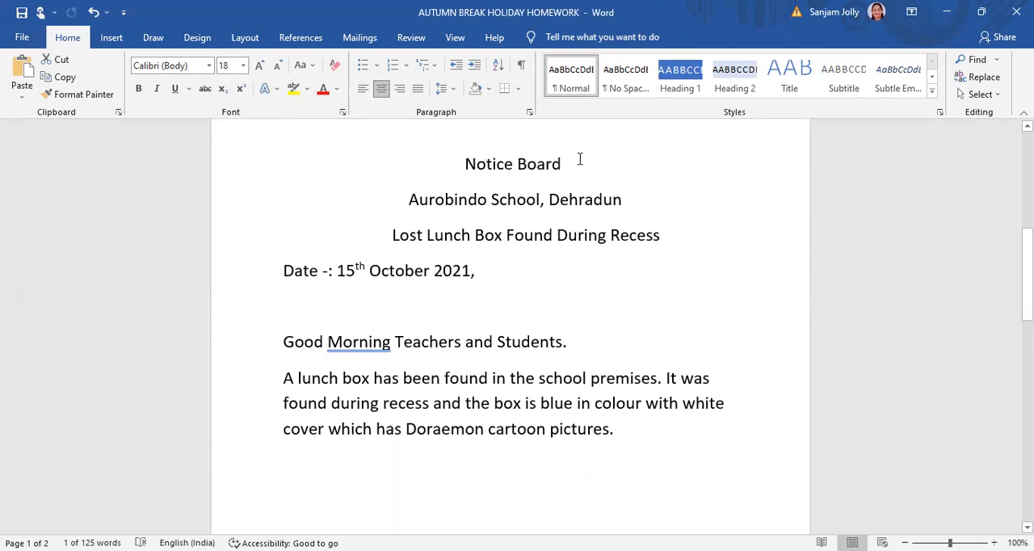
pyautogui.moveTo(564, 207)
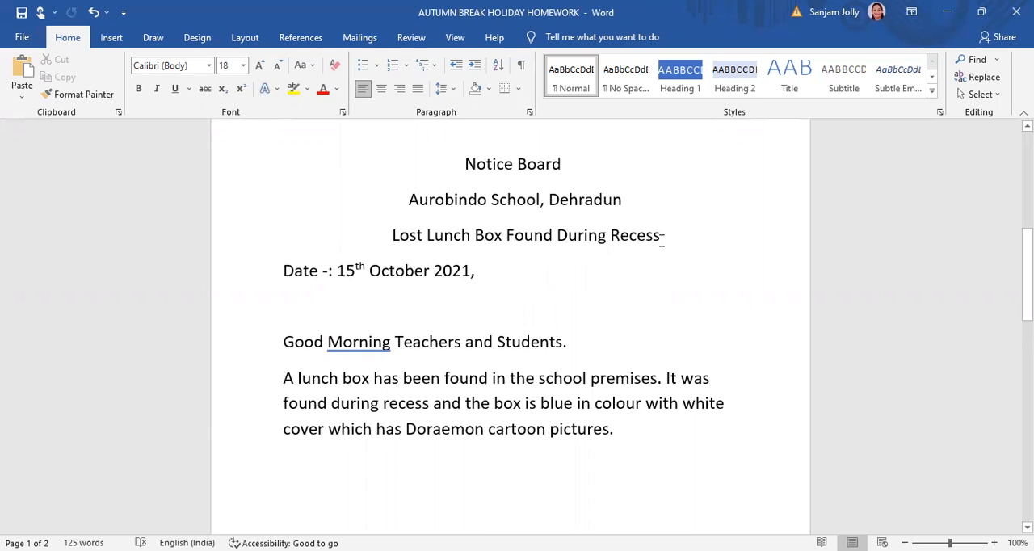
pyautogui.click(394, 236)
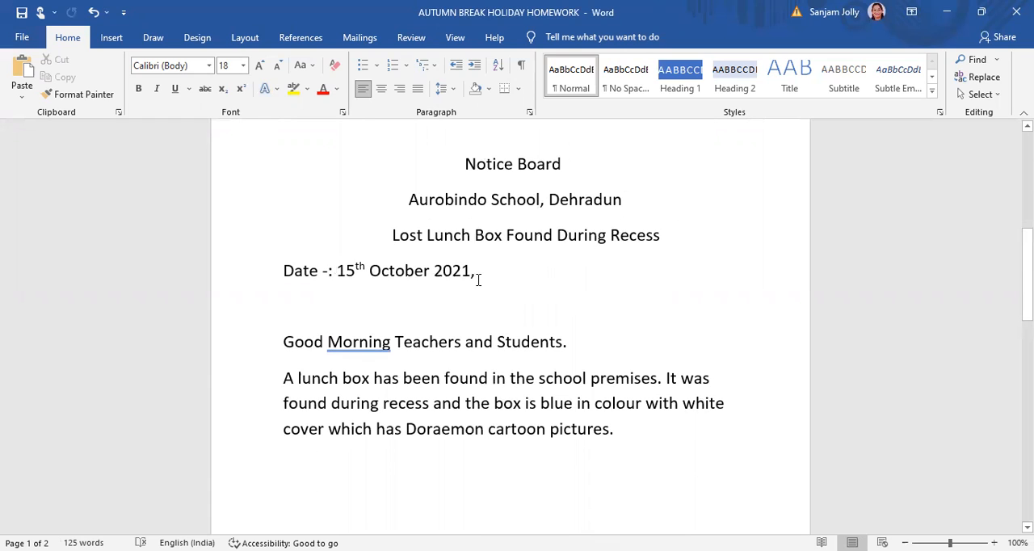
pyautogui.click(284, 305)
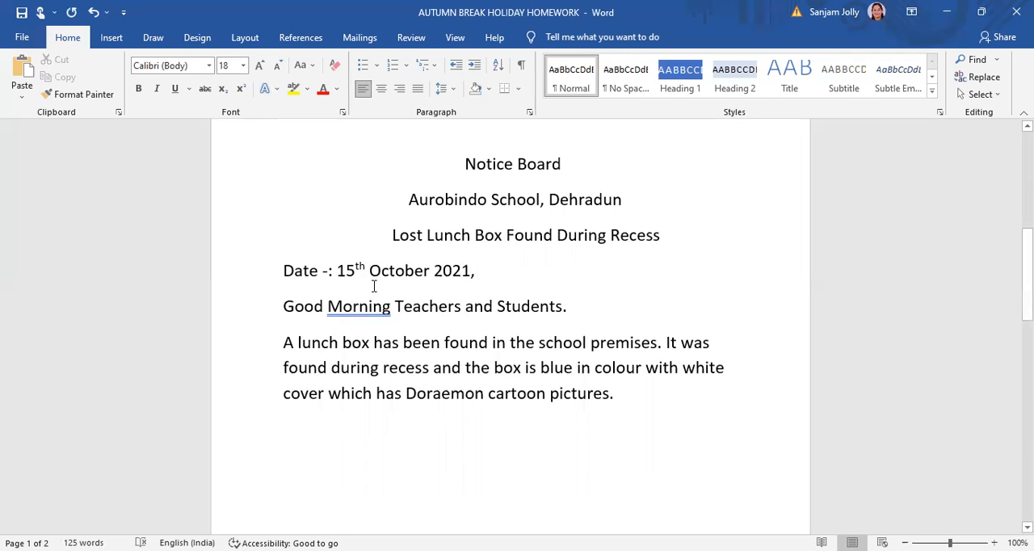
pyautogui.moveTo(313, 318)
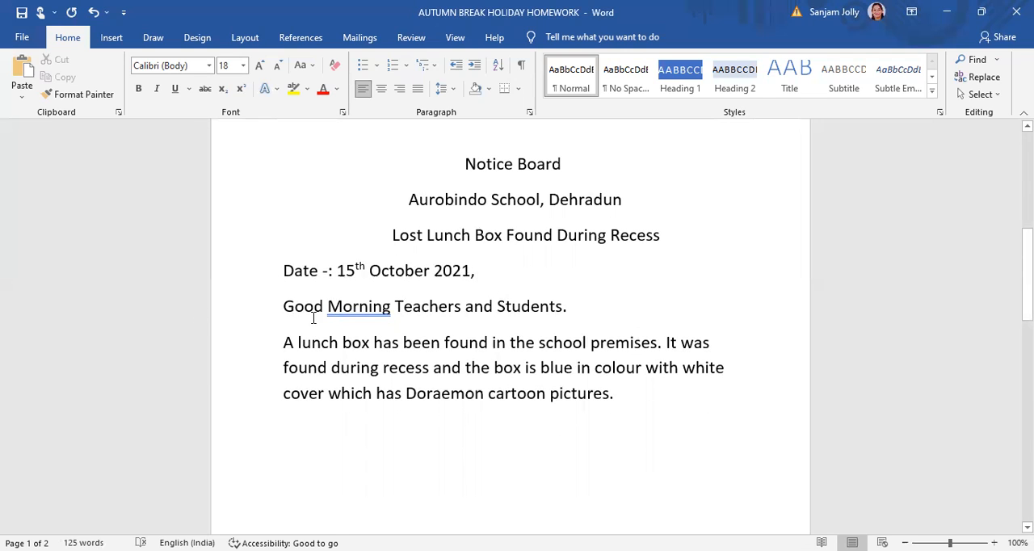
pyautogui.moveTo(341, 314)
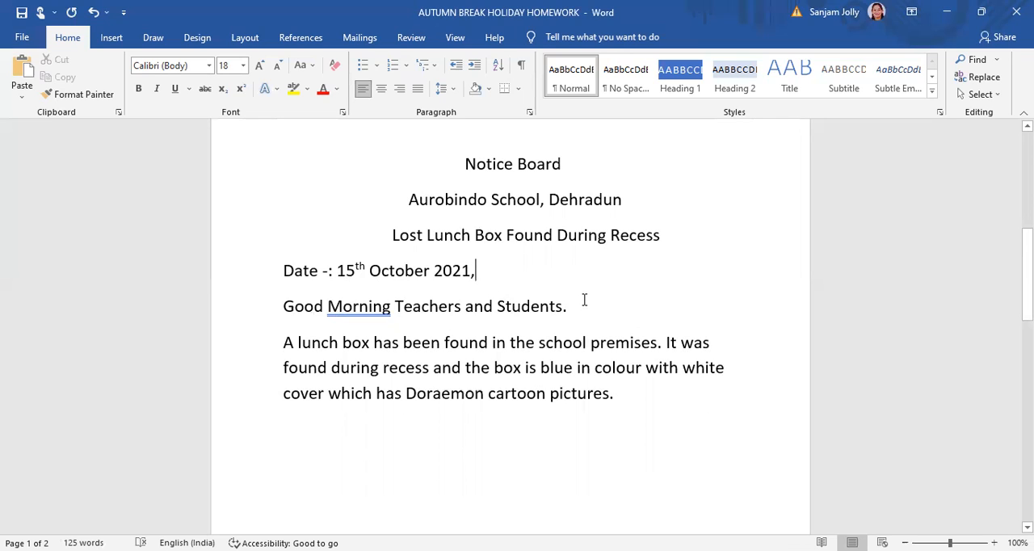
pyautogui.moveTo(580, 320)
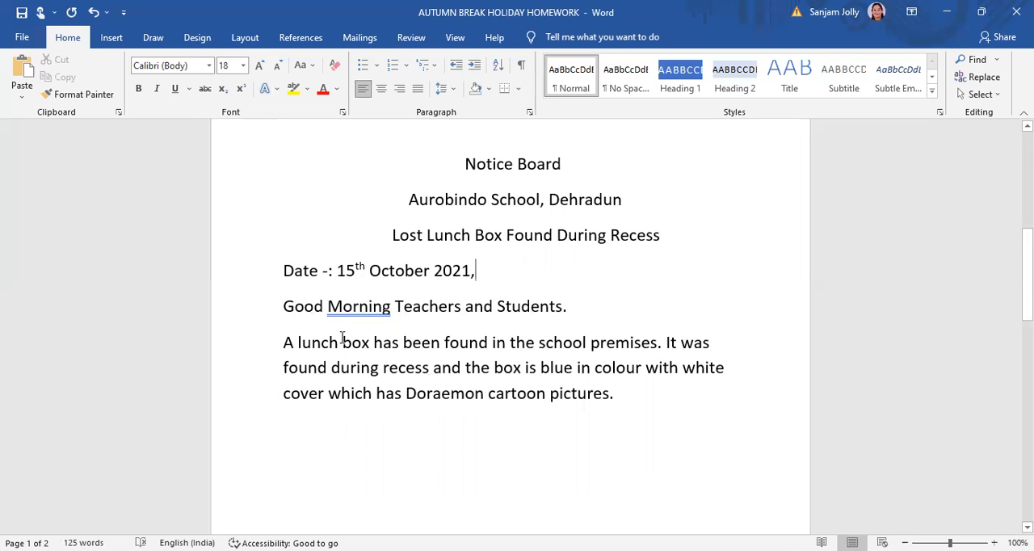
pyautogui.moveTo(619, 333)
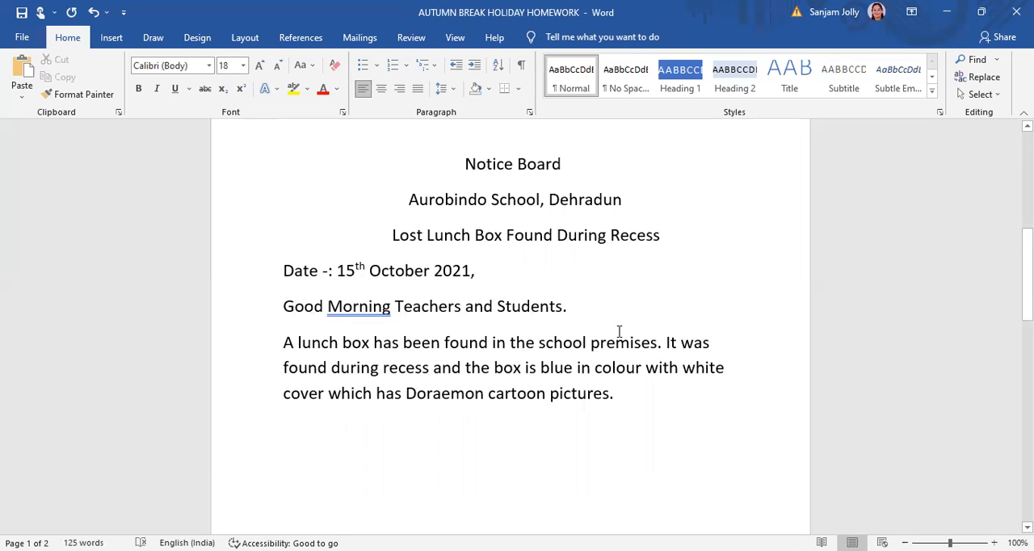
pyautogui.moveTo(654, 349)
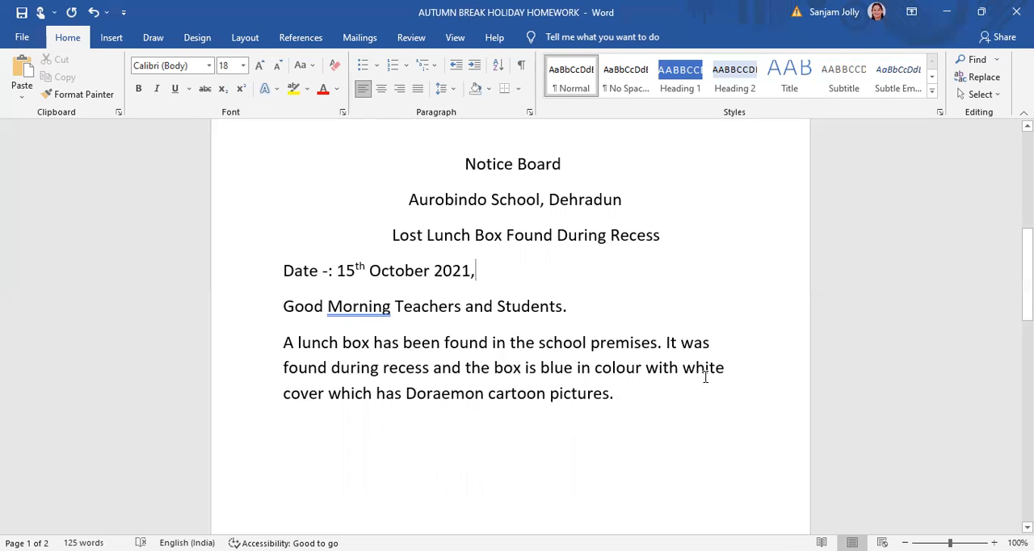
pyautogui.moveTo(508, 382)
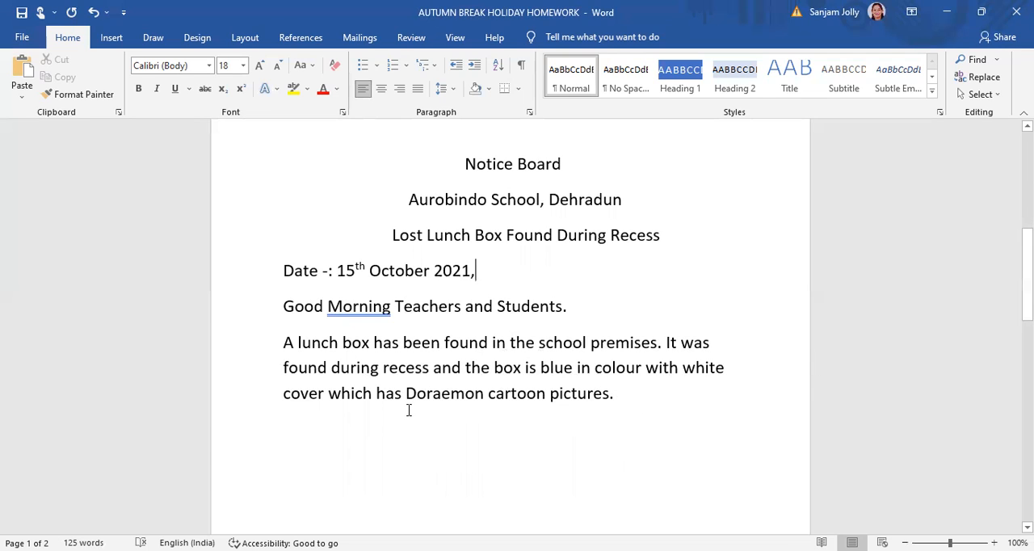
pyautogui.moveTo(643, 414)
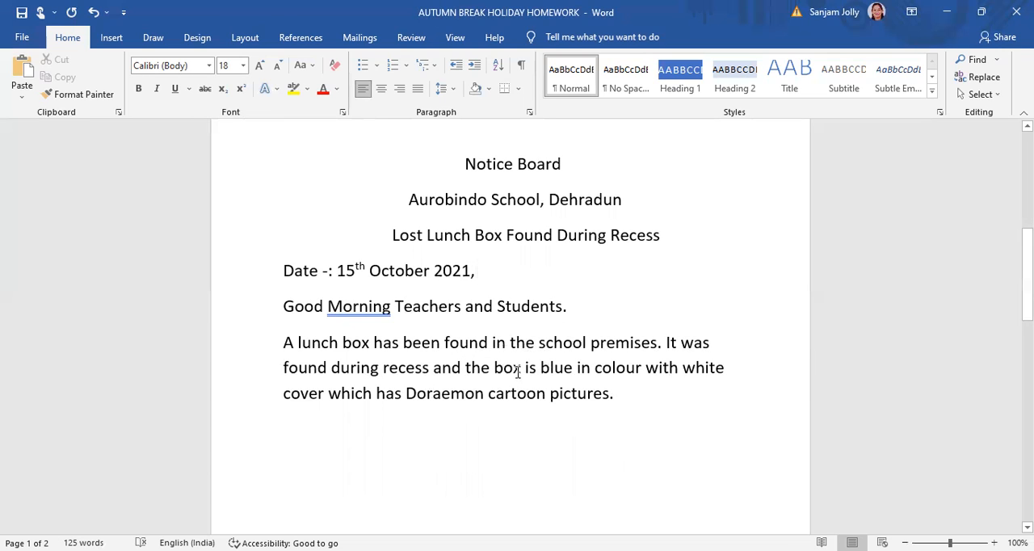
pyautogui.moveTo(585, 378)
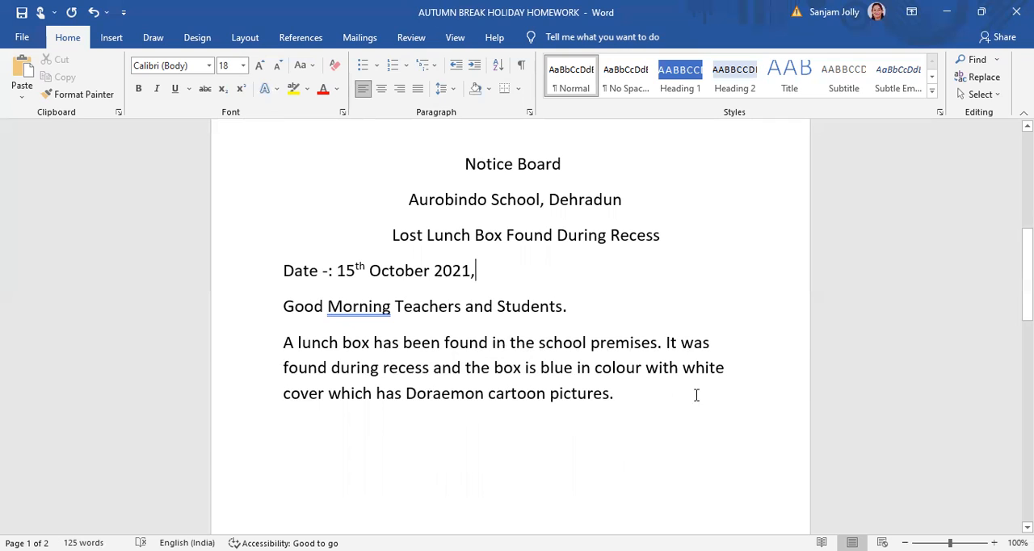
pyautogui.moveTo(675, 385)
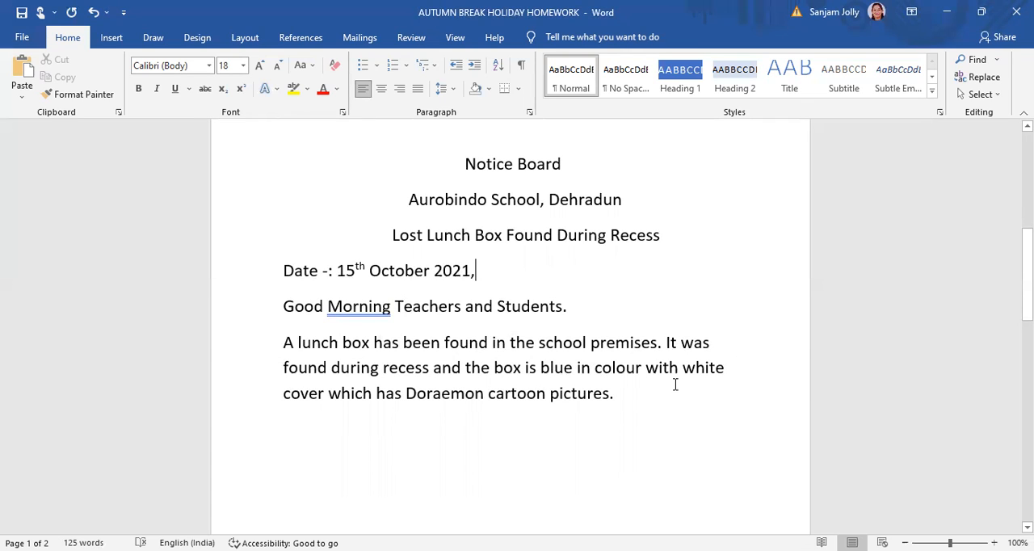
pyautogui.moveTo(511, 433)
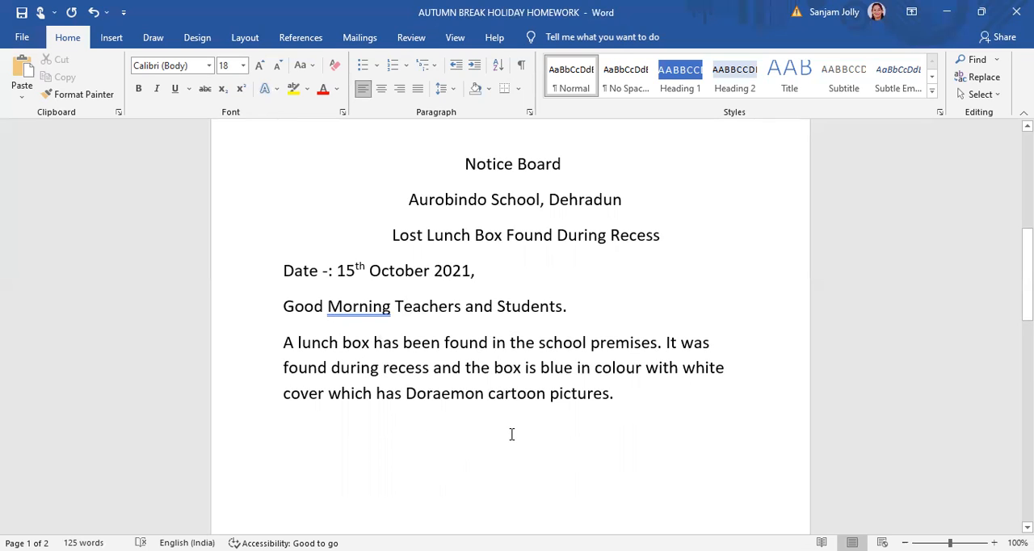
pyautogui.moveTo(703, 397)
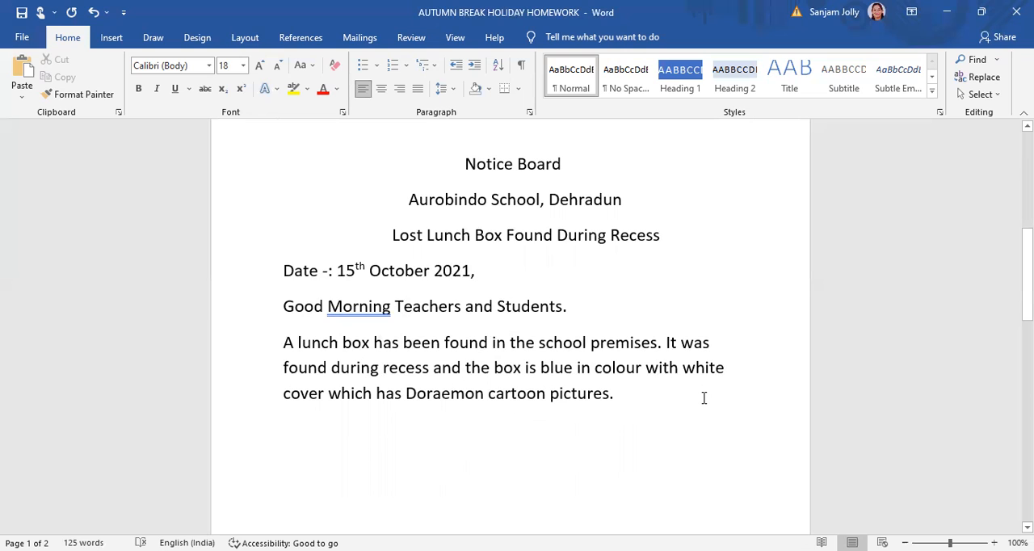
pyautogui.click(475, 271)
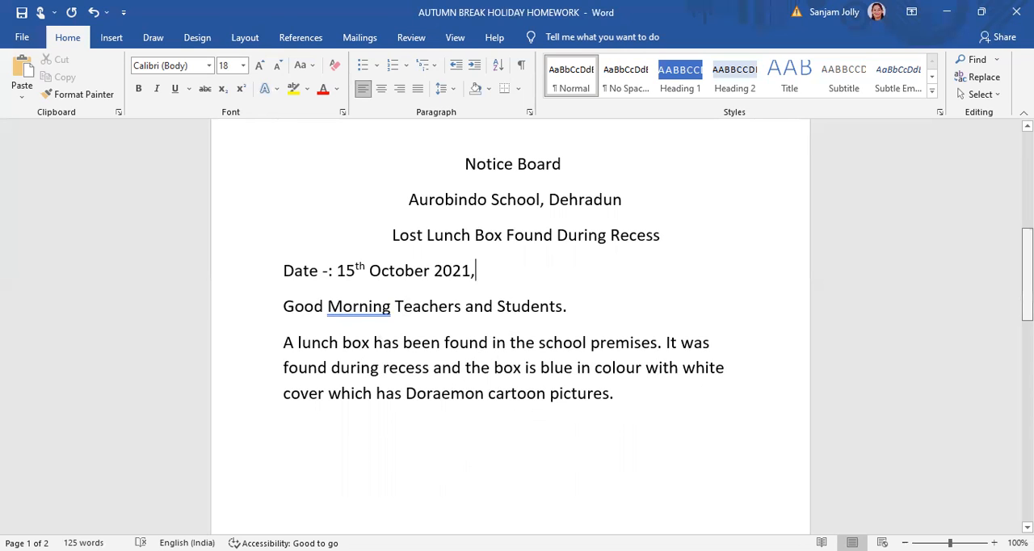
# - Scroll to page two showing the Staff Room request, 'Thank You' and the signature 'Priya'
pyautogui.scroll(-3)
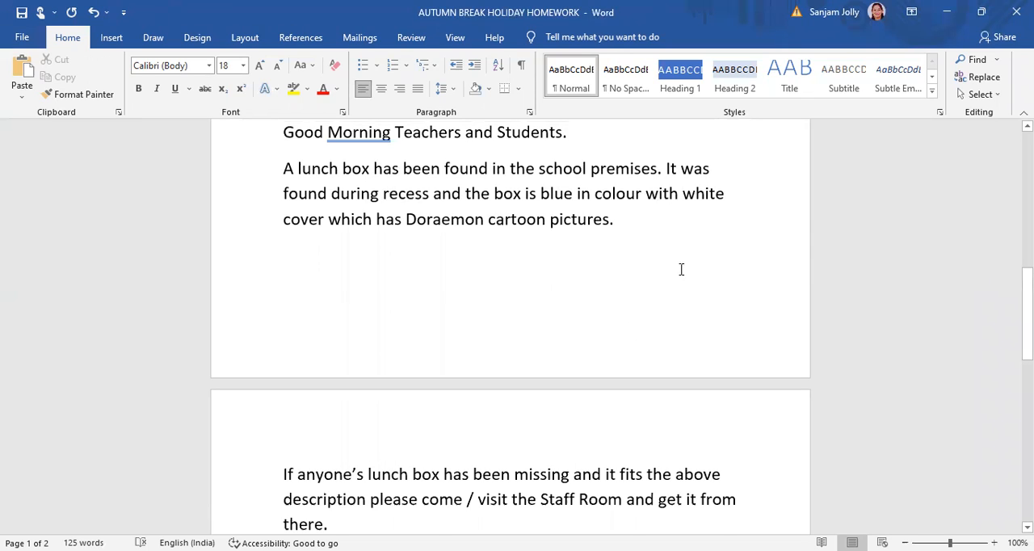
pyautogui.moveTo(470, 427)
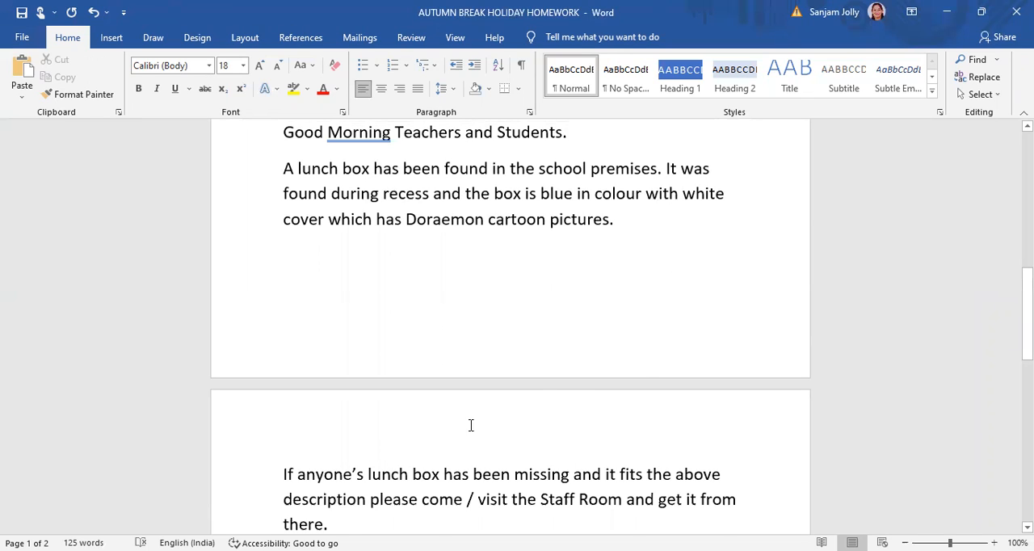
pyautogui.moveTo(654, 431)
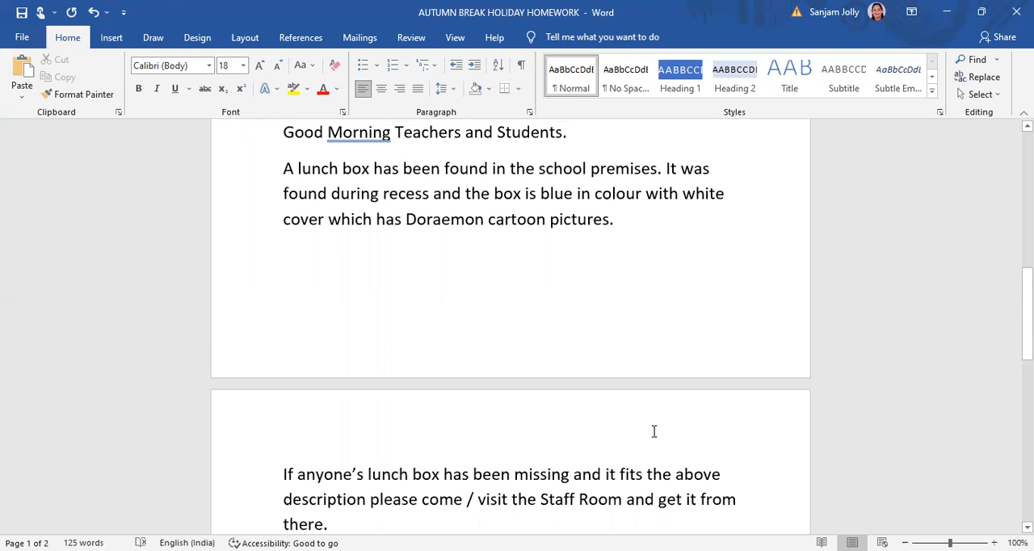
pyautogui.scroll(-3)
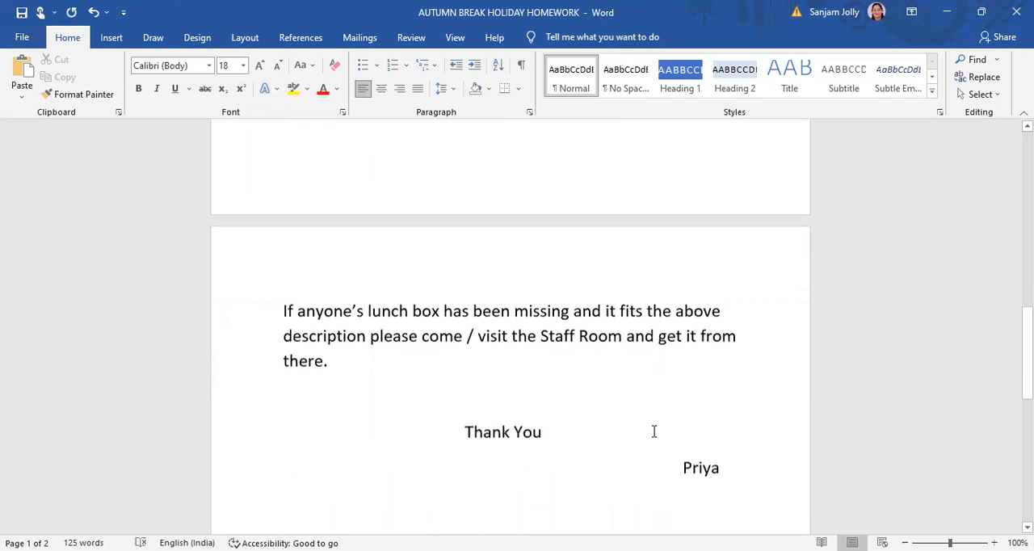
pyautogui.scroll(3)
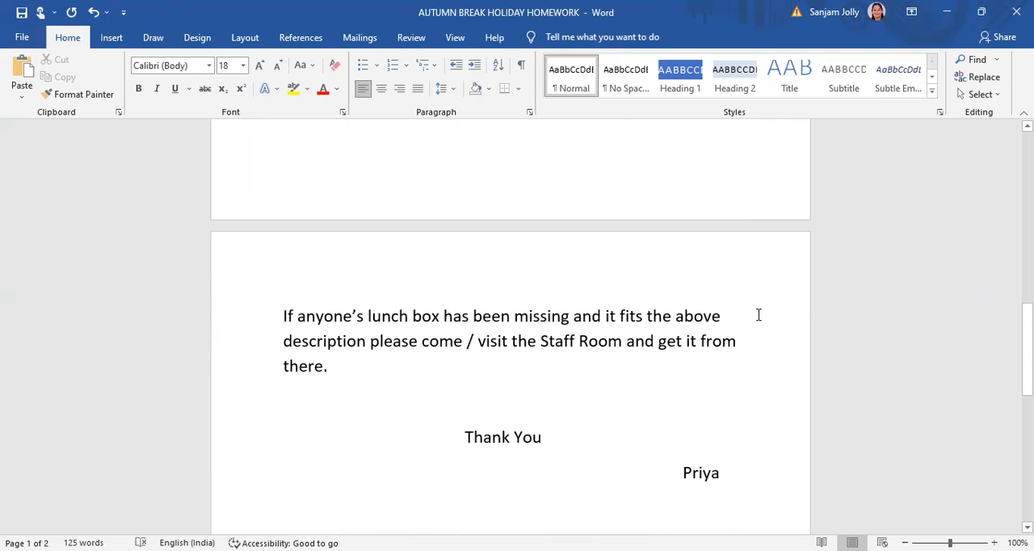
pyautogui.moveTo(418, 358)
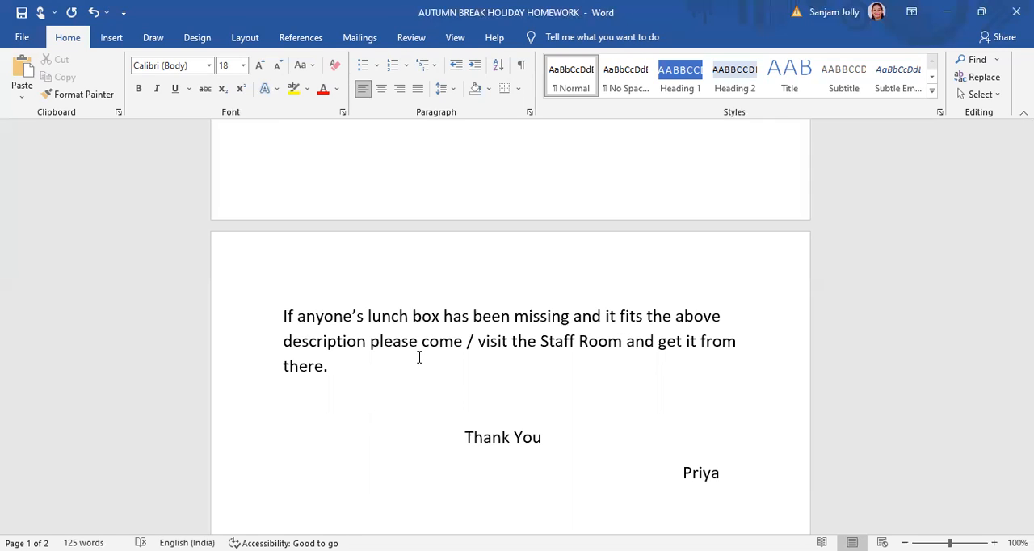
pyautogui.moveTo(575, 356)
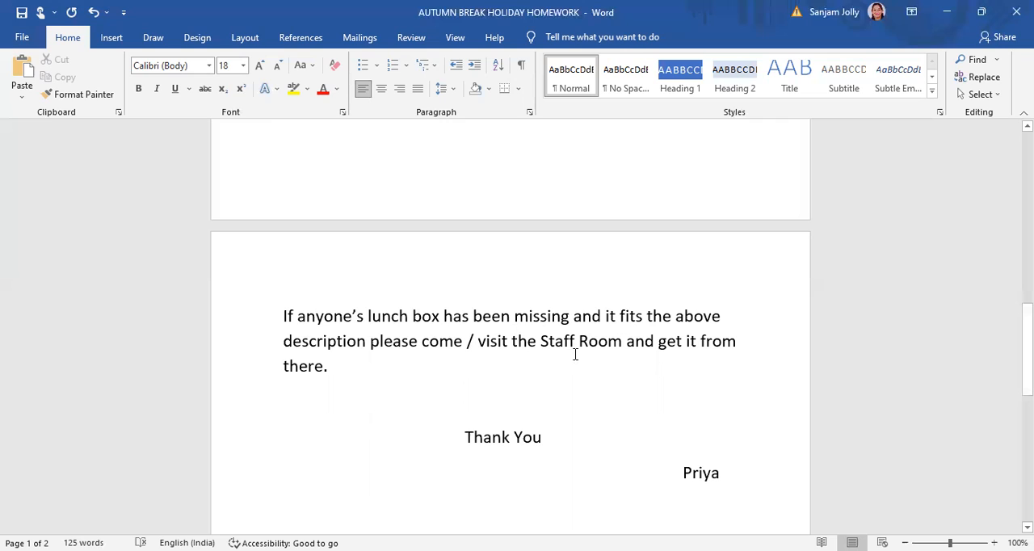
pyautogui.moveTo(548, 294)
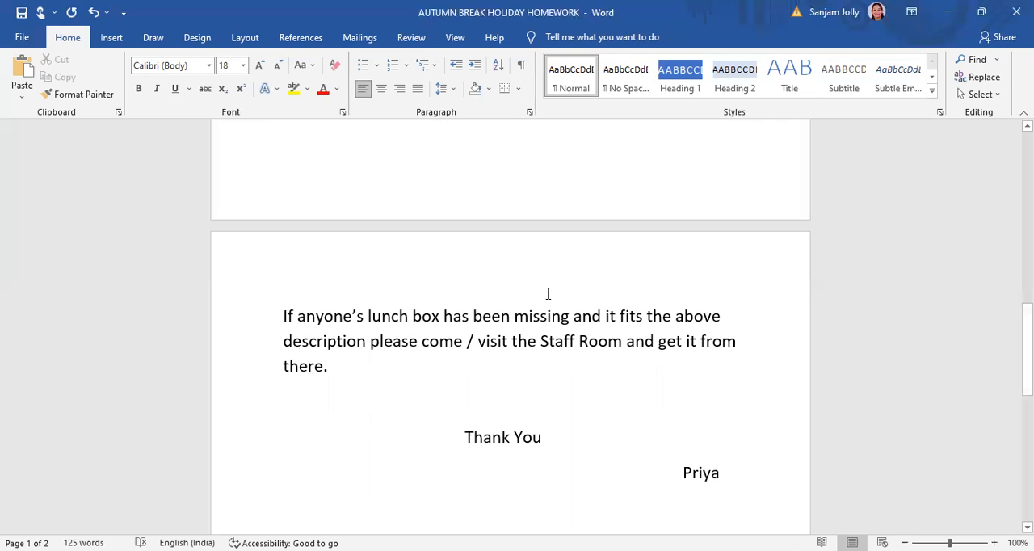
pyautogui.moveTo(696, 455)
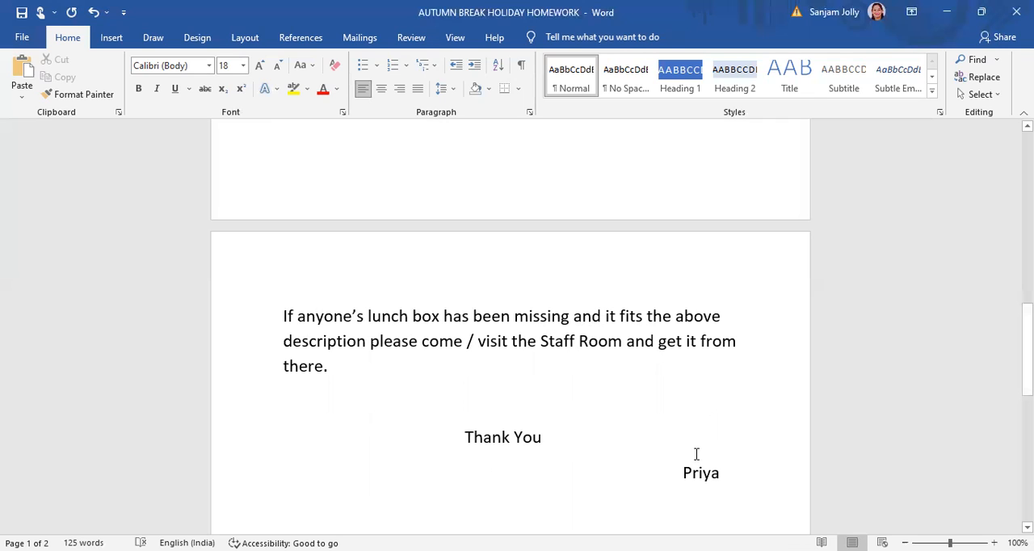
pyautogui.moveTo(702, 485)
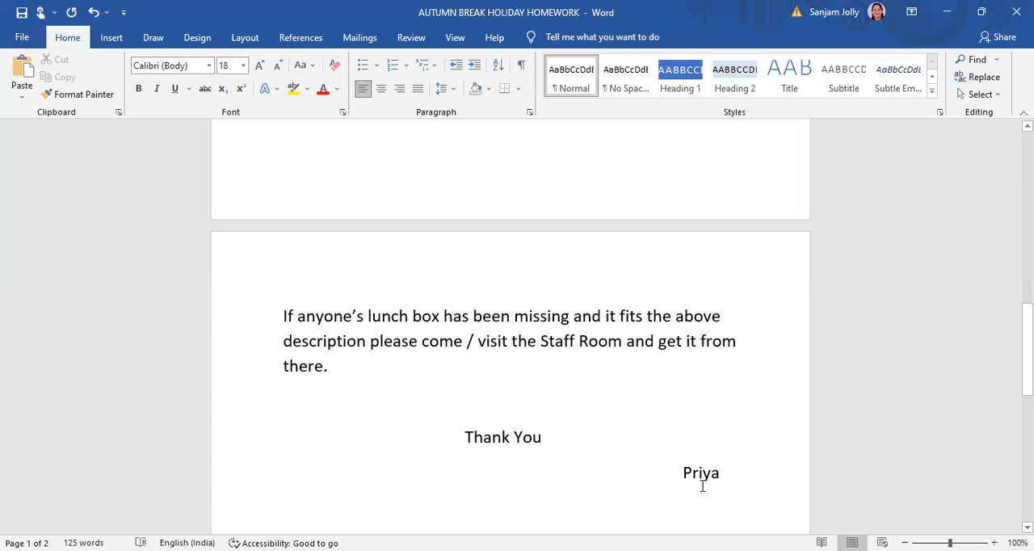
pyautogui.moveTo(756, 436)
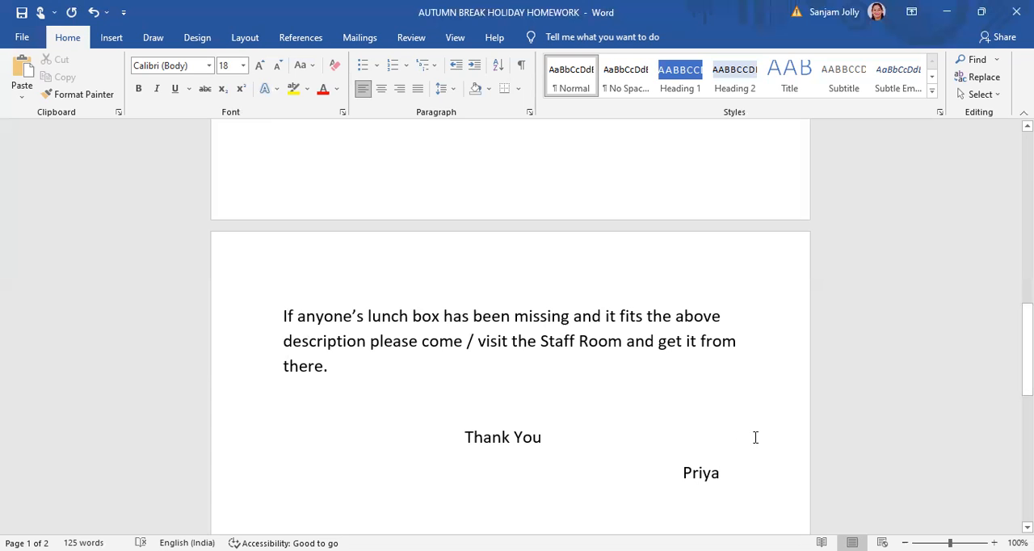
# - Scroll back to the top showing Q1 and place the cursor at the end of the 15 October 2021 date line
pyautogui.scroll(3)
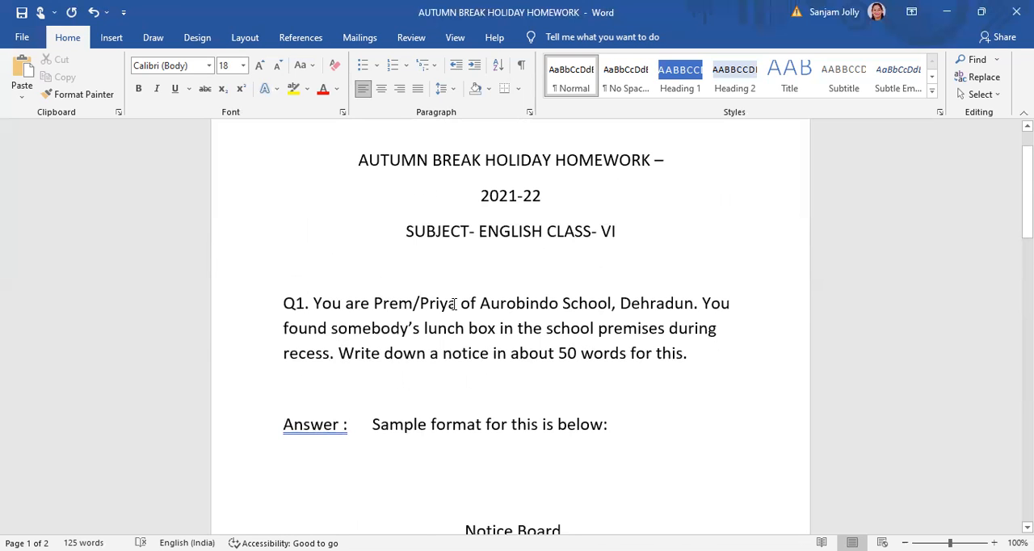
pyautogui.scroll(-3)
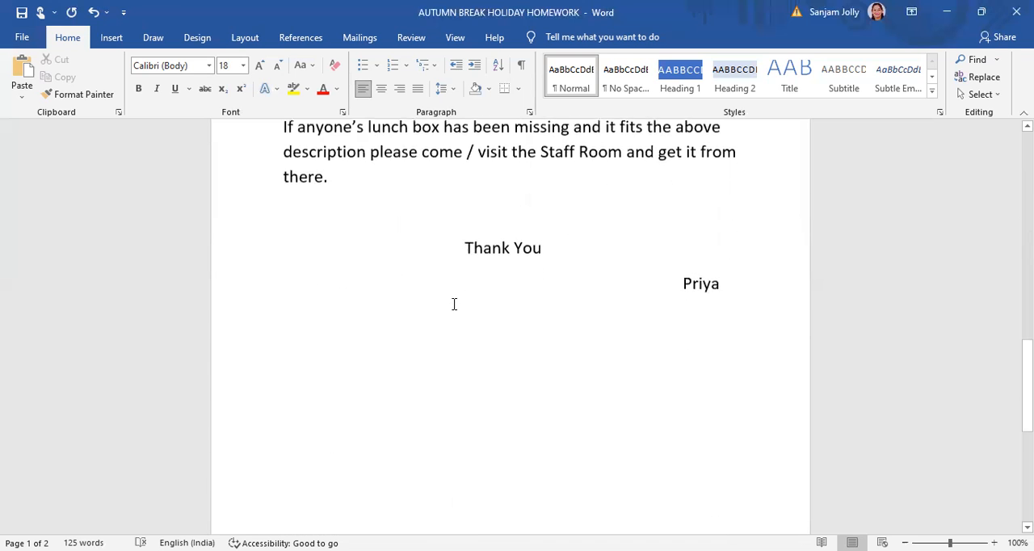
pyautogui.scroll(-3)
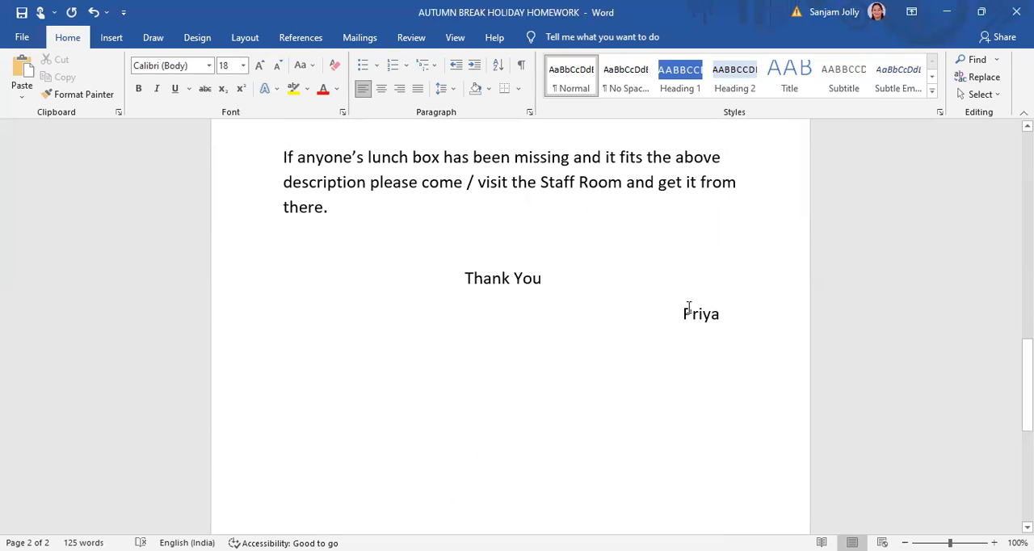
pyautogui.scroll(3)
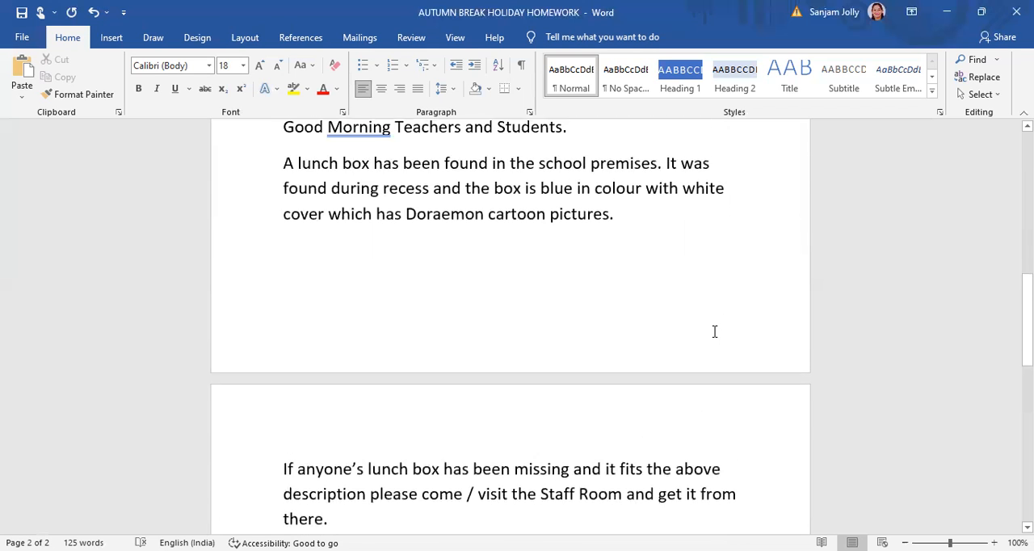
pyautogui.scroll(3)
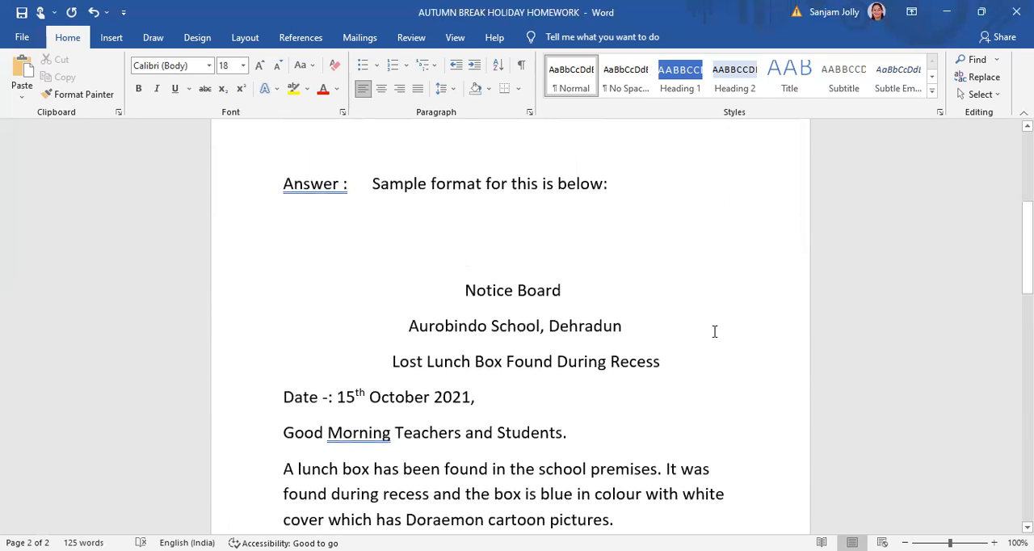
pyautogui.scroll(3)
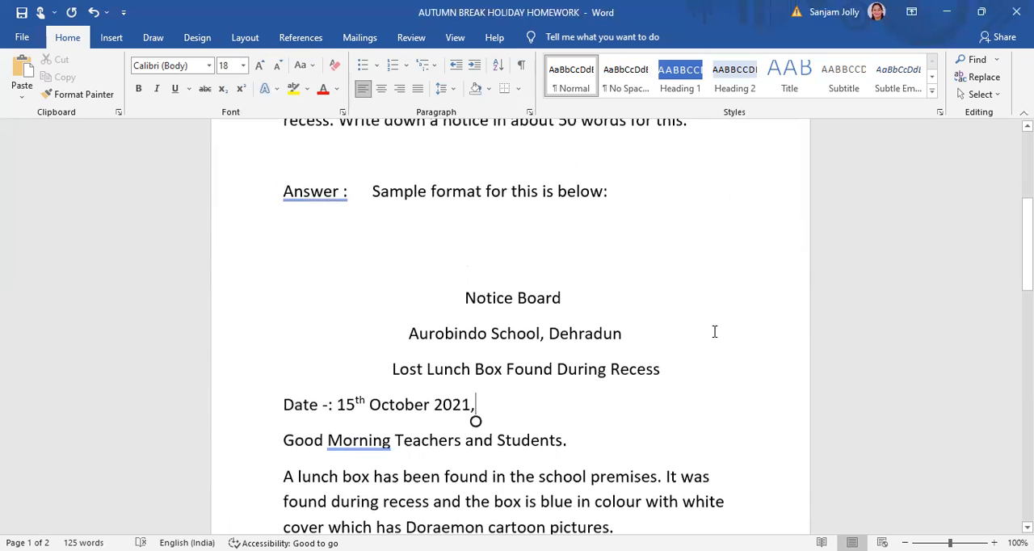
pyautogui.scroll(3)
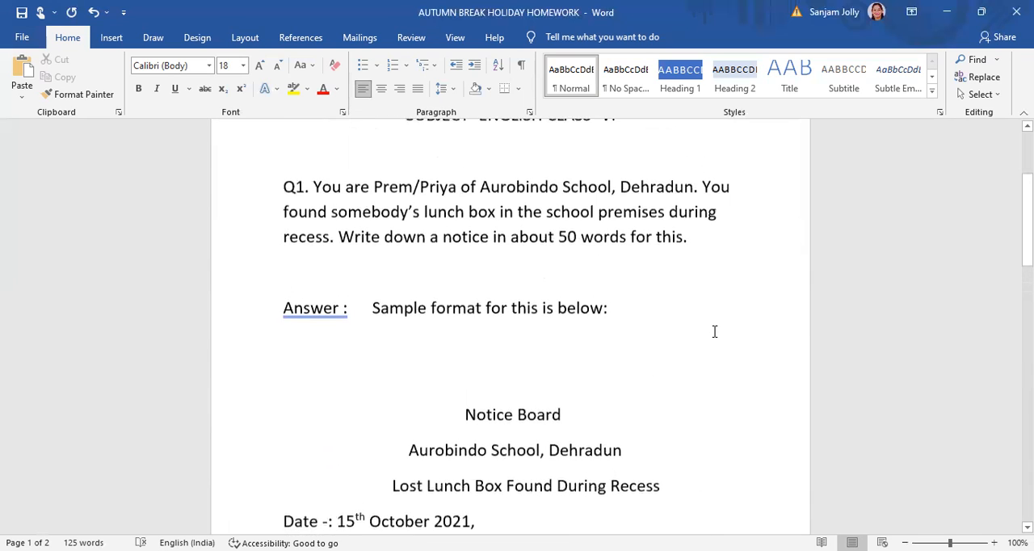
pyautogui.scroll(3)
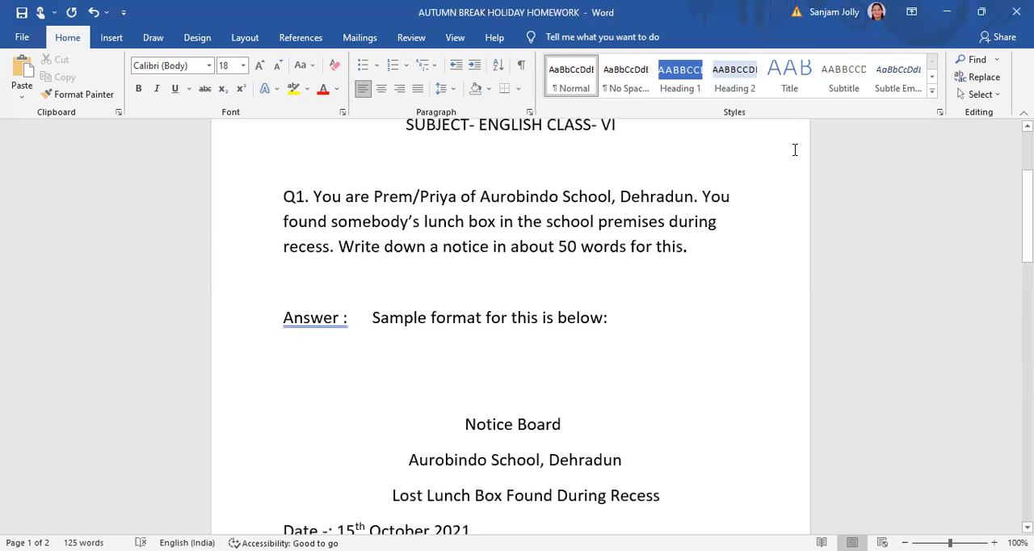
pyautogui.moveTo(759, 123)
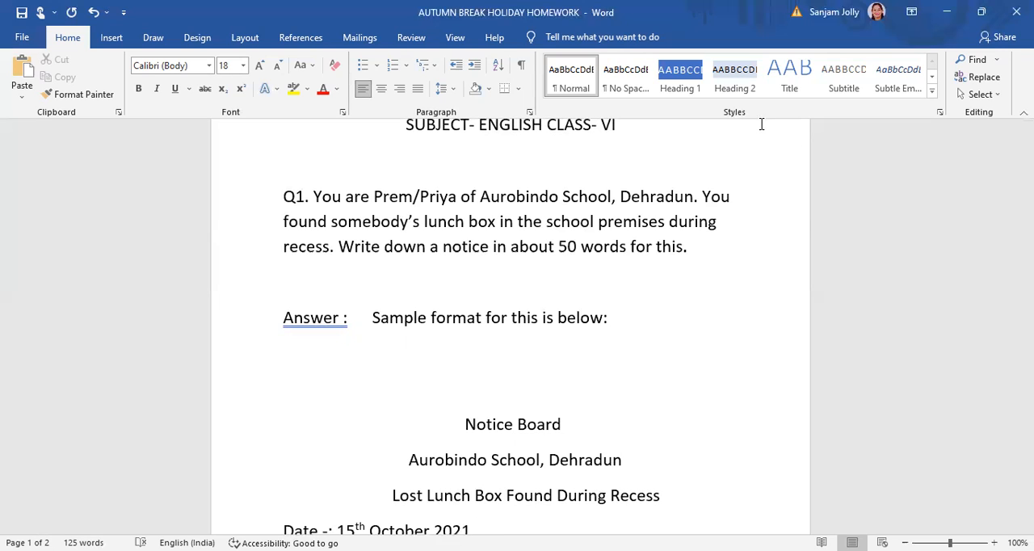
pyautogui.click(477, 530)
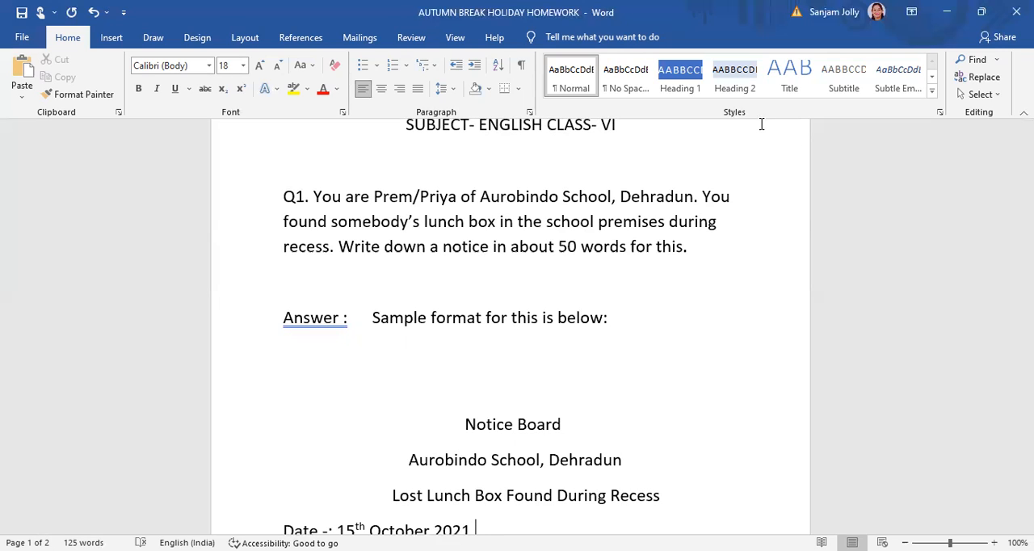